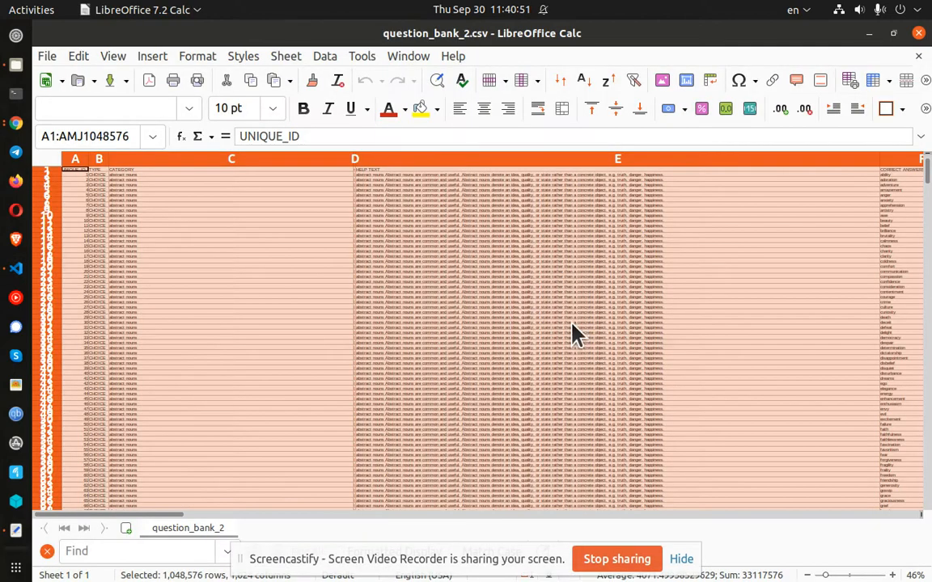
{"action": "mouse_move", "coordinate": [493, 47]}
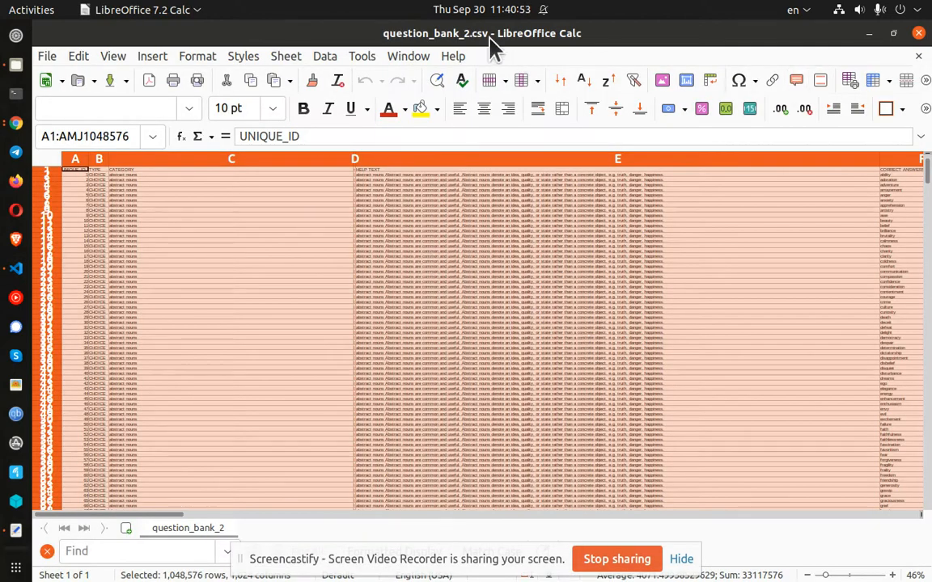
Step: Check the LibreOffice version from the Help menu, then close the About box
{"action": "left_click", "coordinate": [453, 56]}
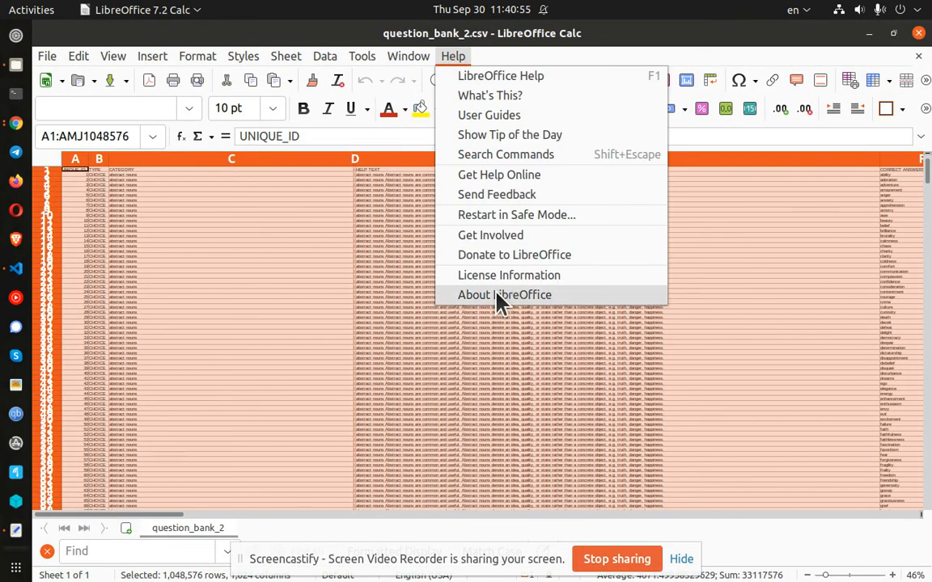
{"action": "left_click", "coordinate": [504, 294]}
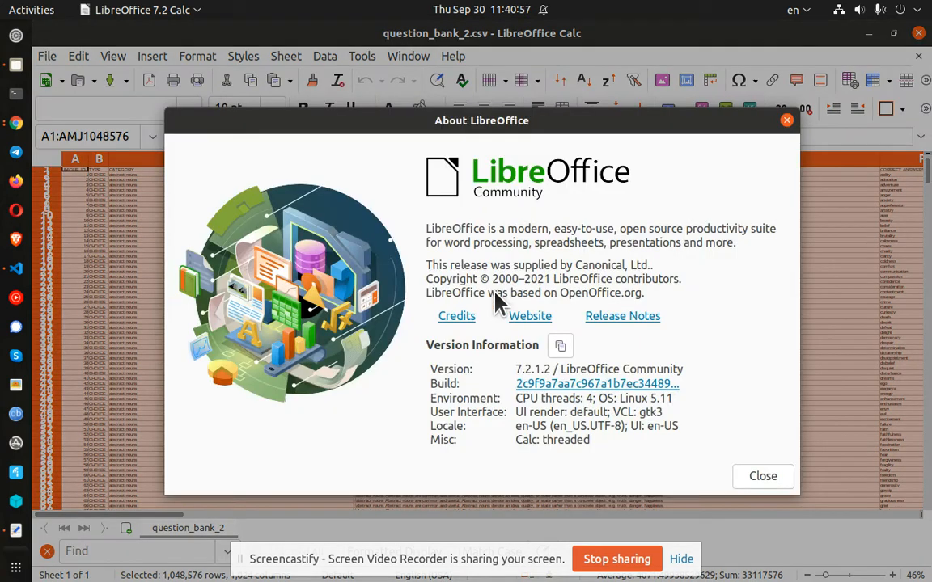
{"action": "left_click", "coordinate": [761, 476]}
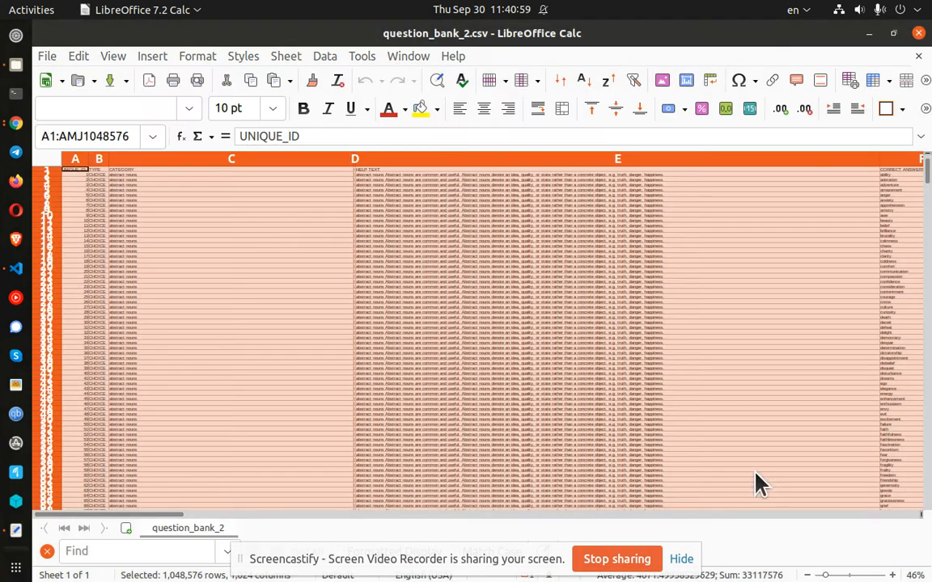
{"action": "mouse_move", "coordinate": [528, 174]}
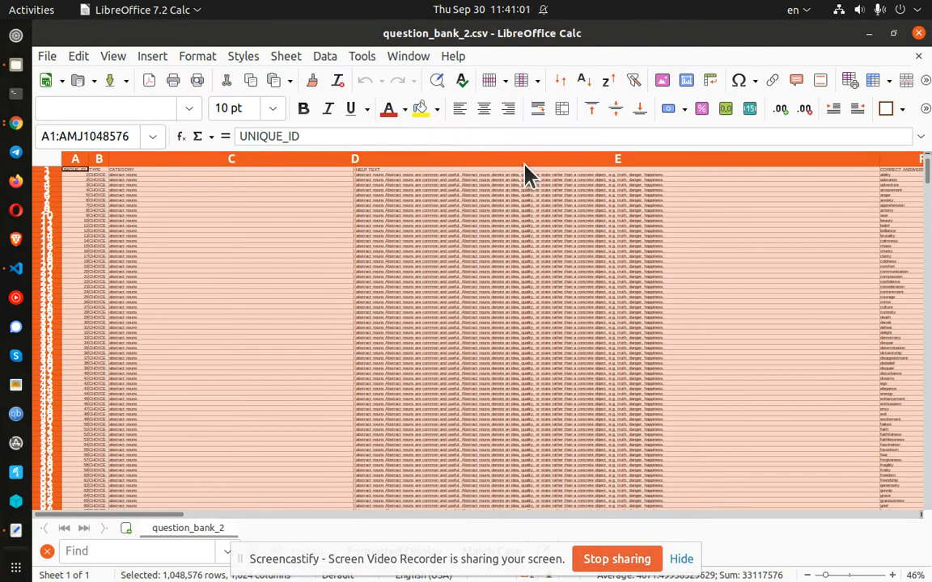
{"action": "mouse_move", "coordinate": [617, 249]}
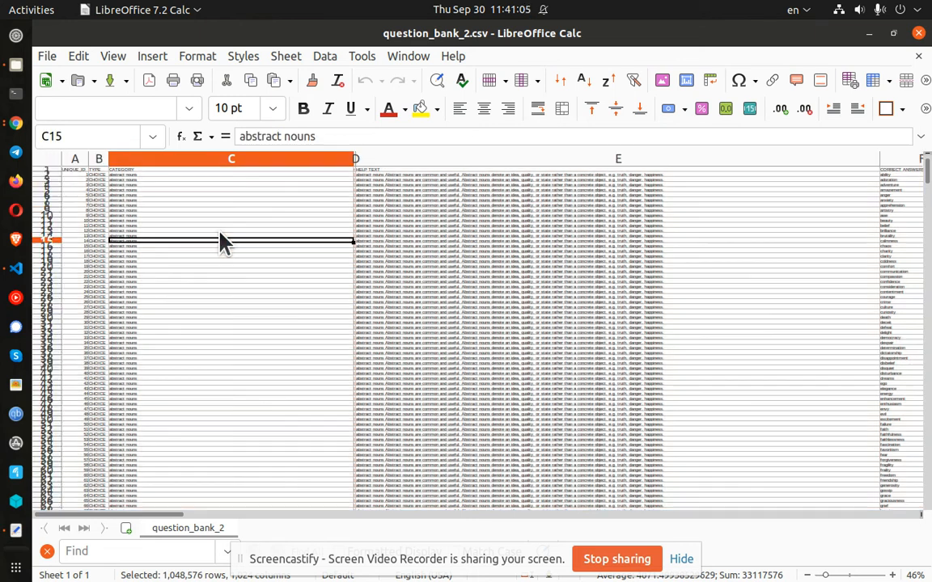
Step: Select the whole sheet and set every column width to 1"
{"action": "left_click", "coordinate": [46, 159]}
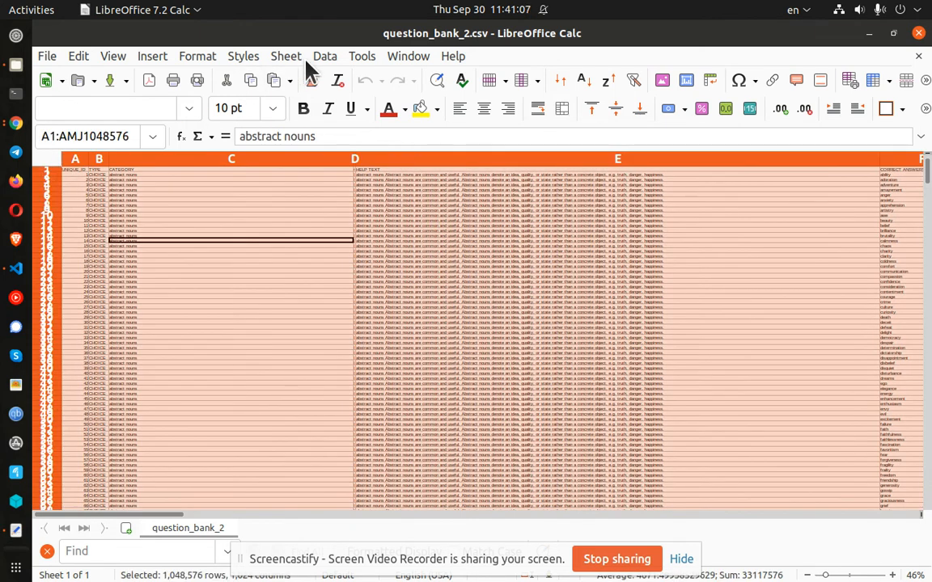
{"action": "left_click", "coordinate": [197, 56]}
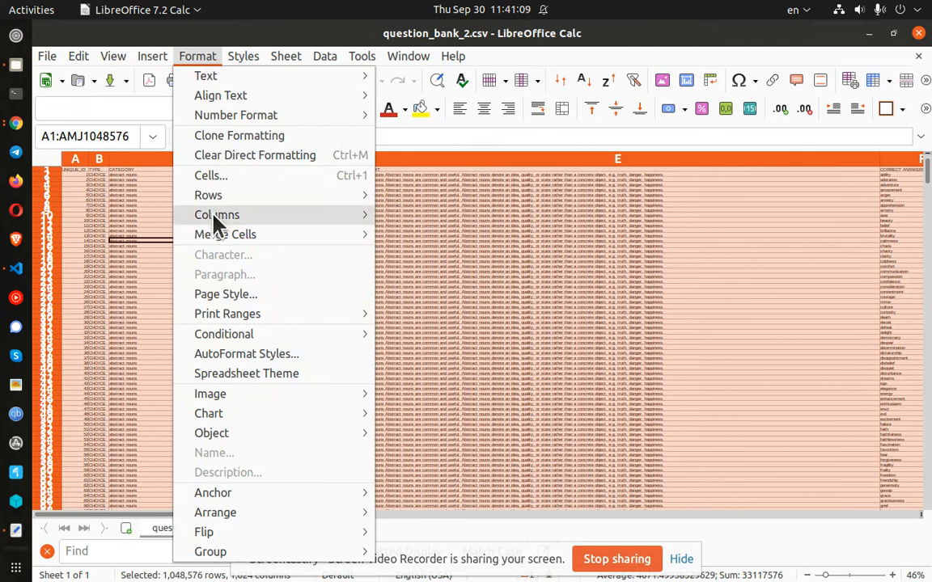
{"action": "left_click", "coordinate": [217, 214]}
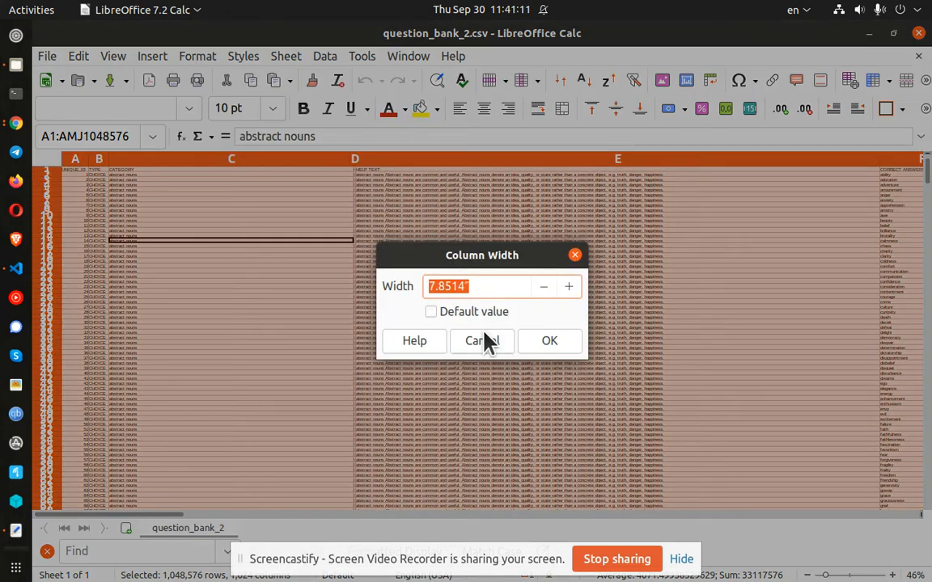
{"action": "left_click", "coordinate": [485, 287]}
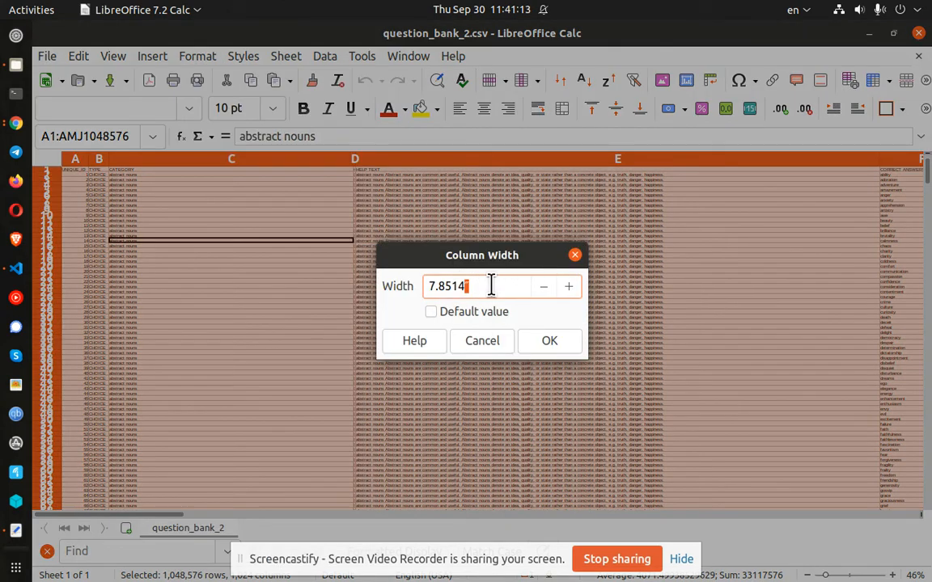
{"action": "type", "text": "1"}
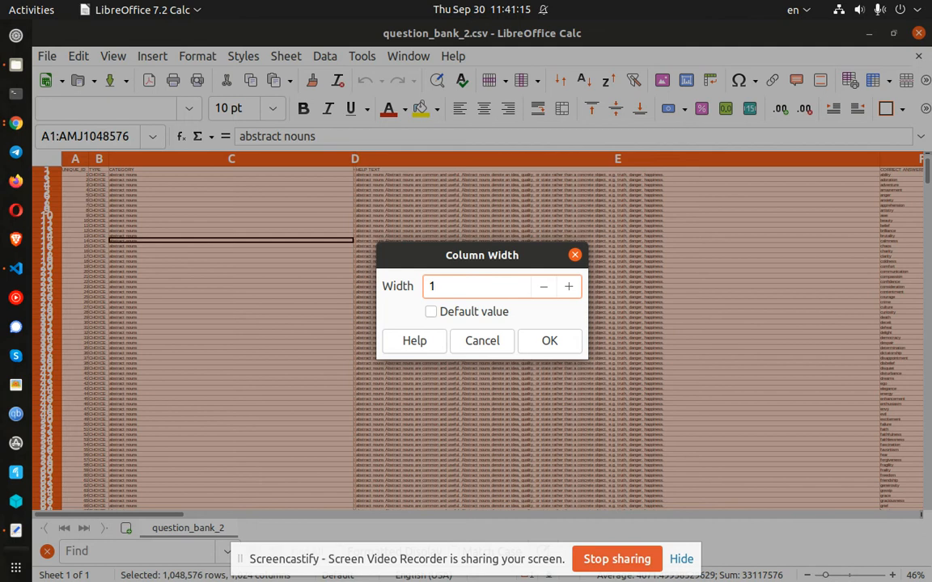
{"action": "type", "text": "\""}
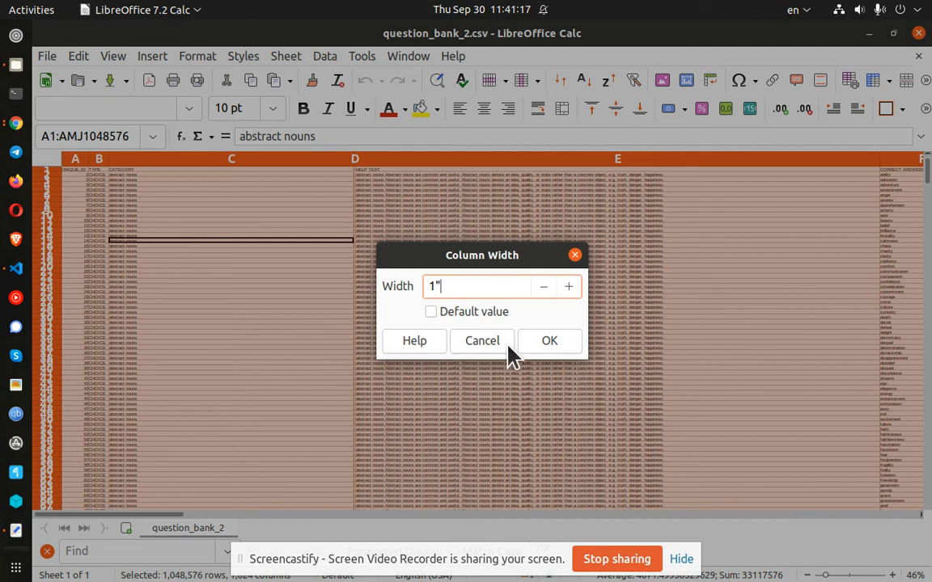
{"action": "left_click", "coordinate": [549, 340]}
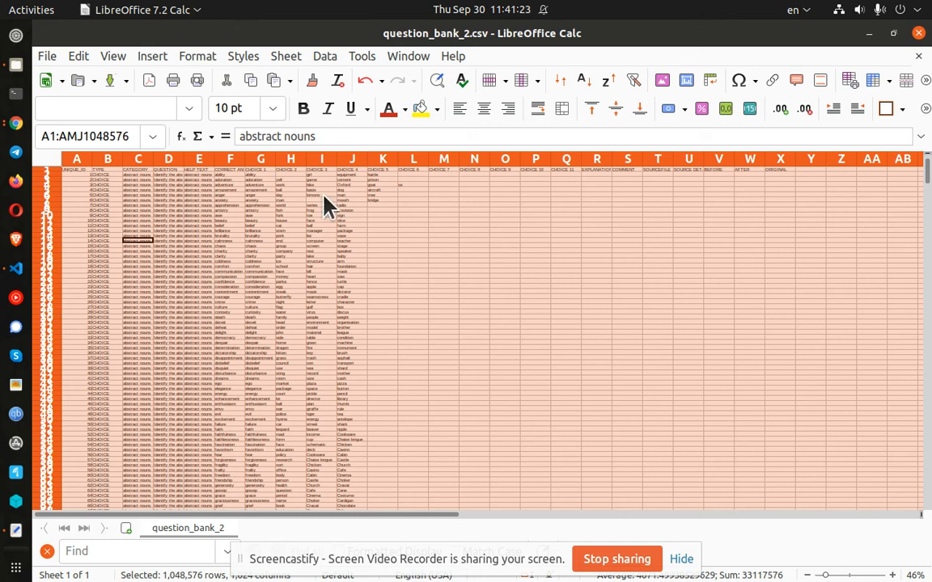
{"action": "mouse_move", "coordinate": [920, 33]}
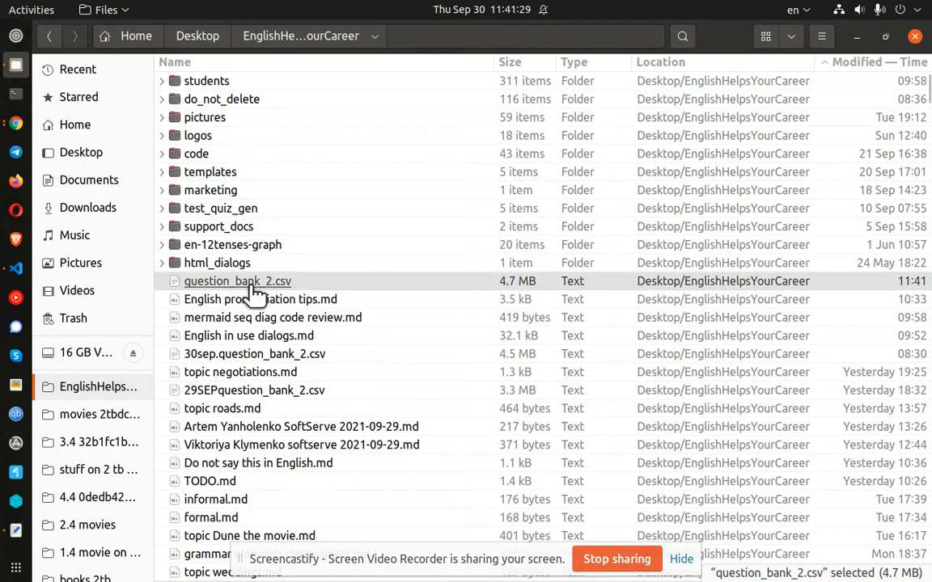
Step: Double-click question_bank_2.csv in Files to bring up its Text Import dialog
{"action": "double_click", "coordinate": [237, 281]}
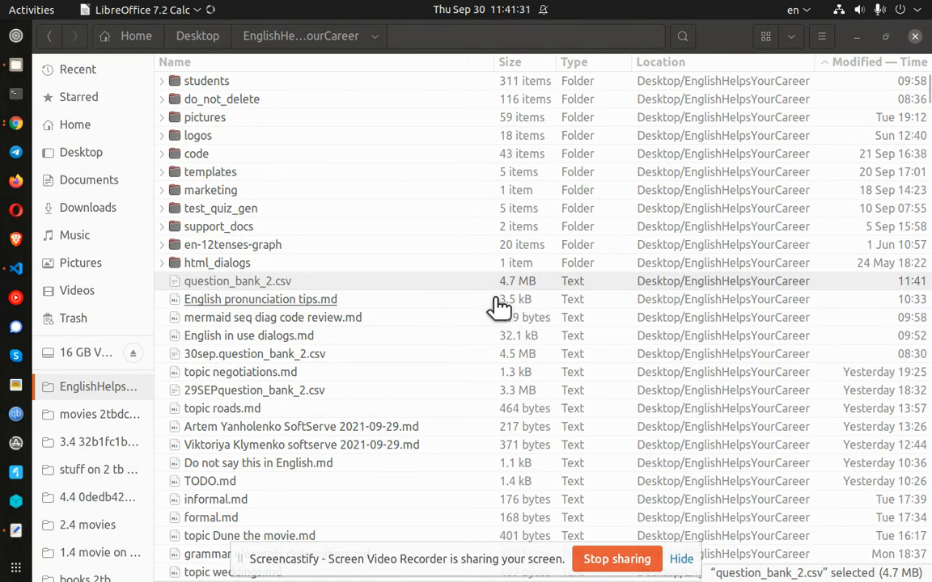
{"action": "double_click", "coordinate": [237, 280]}
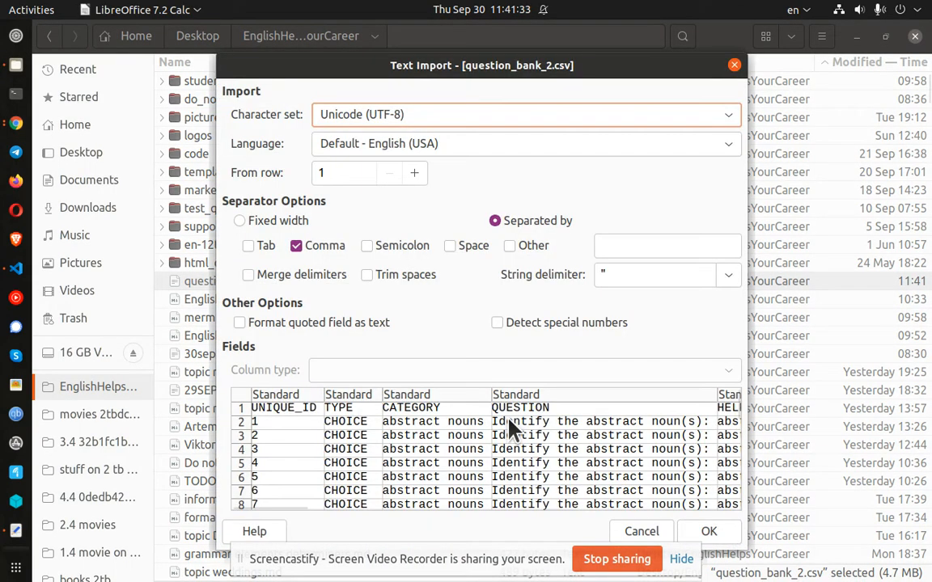
Step: Accept the comma-separated UTF-8 import settings to load question_bank_2.csv
{"action": "left_click", "coordinate": [709, 531]}
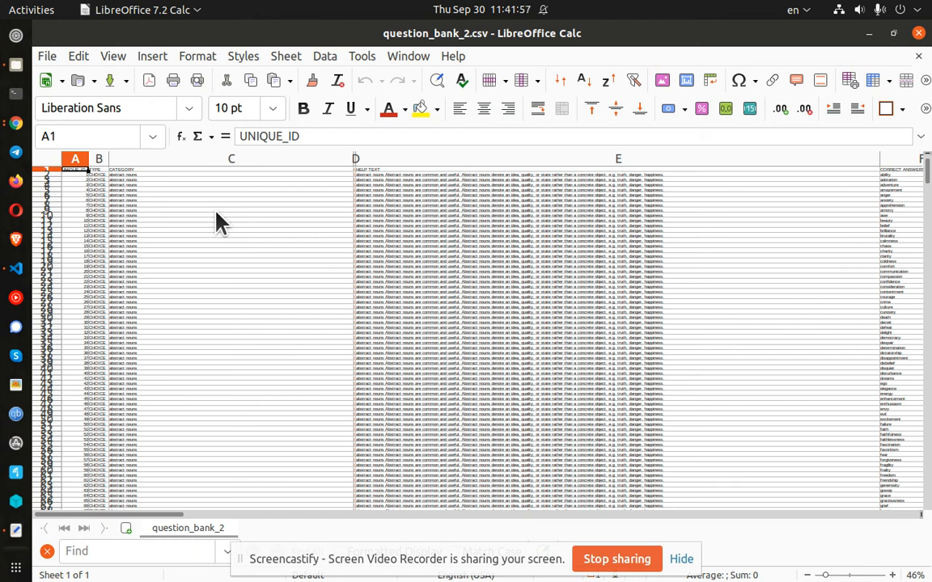
{"action": "mouse_move", "coordinate": [377, 184]}
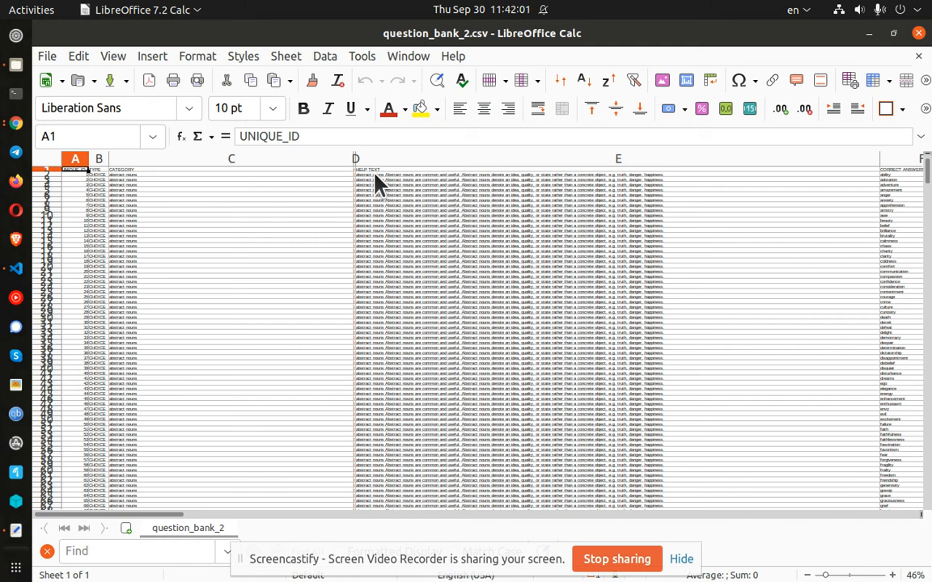
{"action": "mouse_move", "coordinate": [334, 172]}
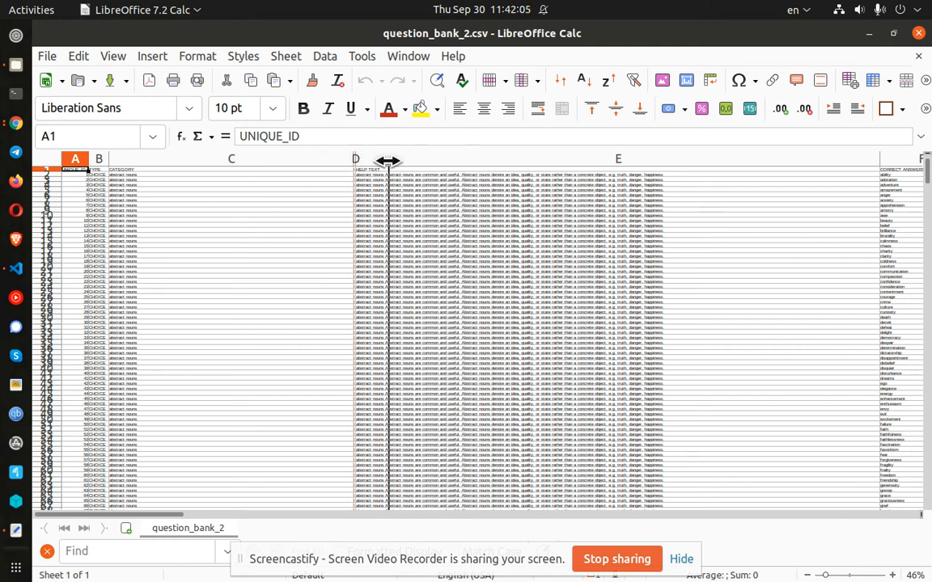
Step: Narrow column D, then close question_bank_2.csv choosing Don't Save
{"action": "left_click_drag", "start_coordinate": [388, 159], "coordinate": [354, 159]}
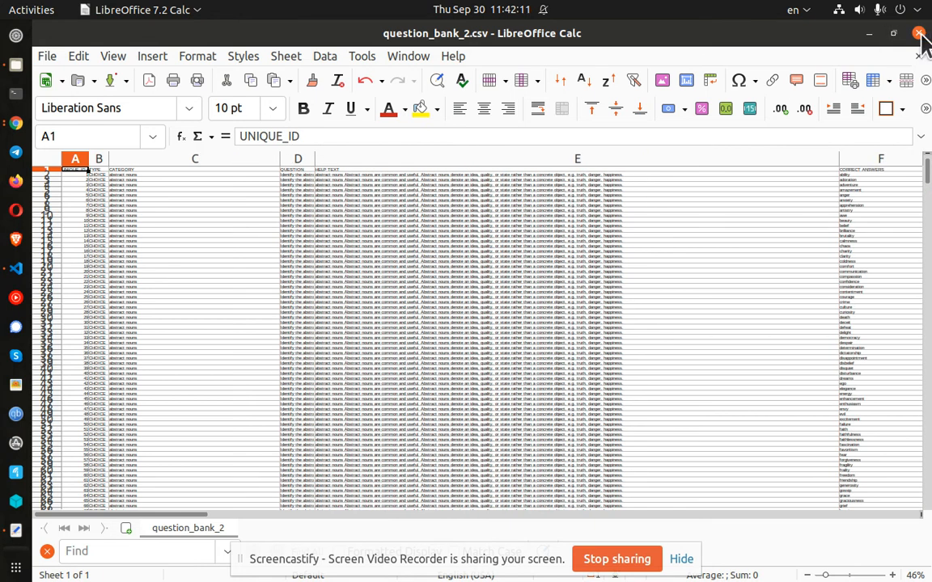
{"action": "left_click", "coordinate": [919, 34]}
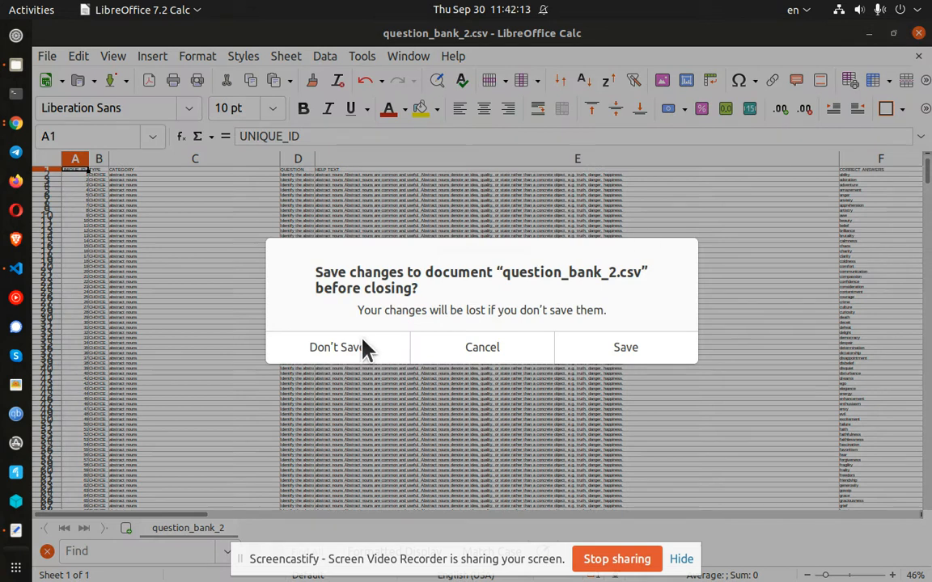
{"action": "left_click", "coordinate": [334, 347]}
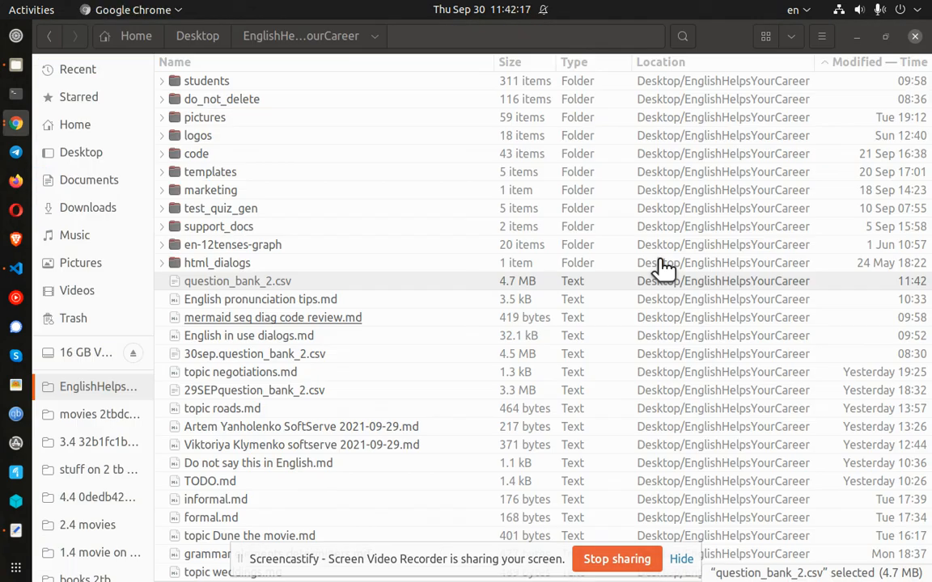
Step: Double-click question_bank_2.csv in the Files list to reload it in Calc
{"action": "double_click", "coordinate": [236, 281]}
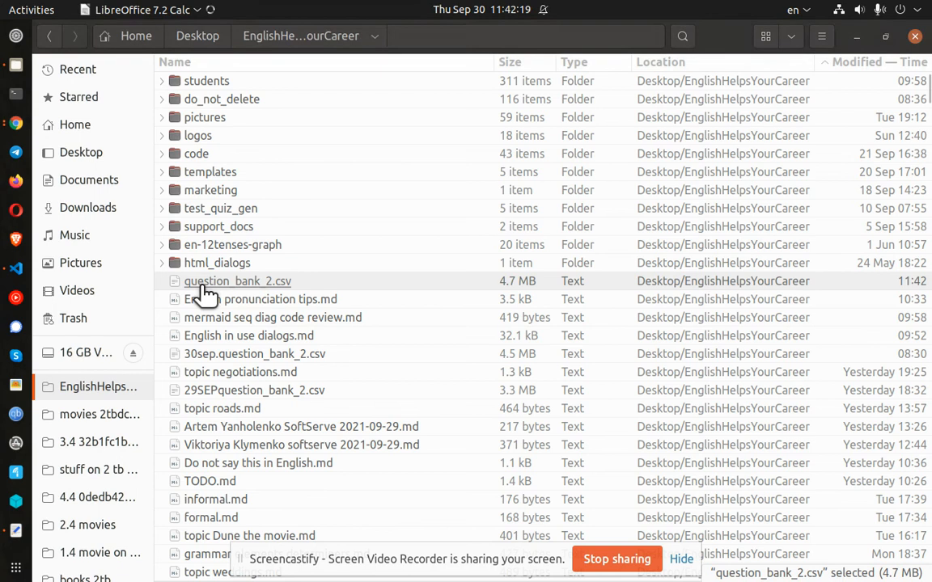
{"action": "double_click", "coordinate": [238, 281]}
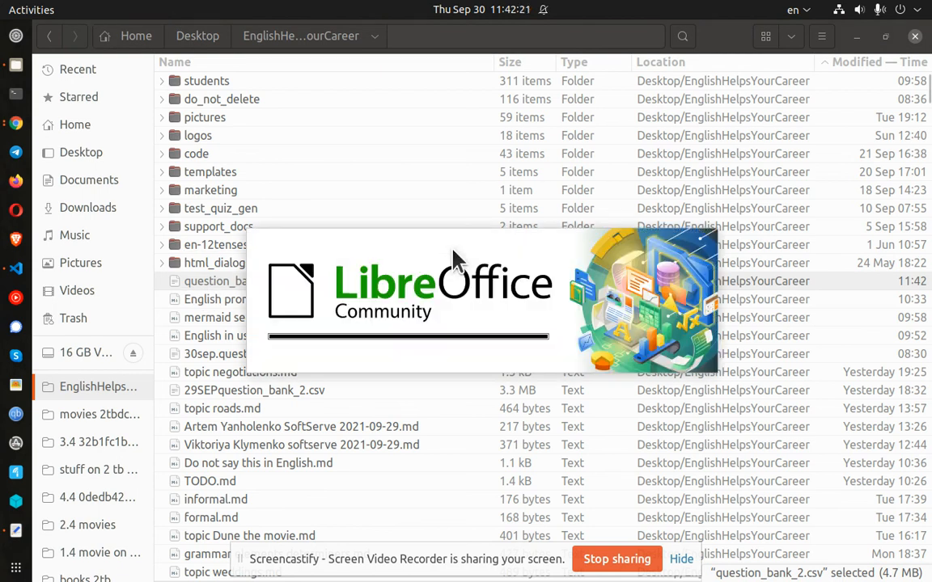
{"action": "double_click", "coordinate": [237, 281]}
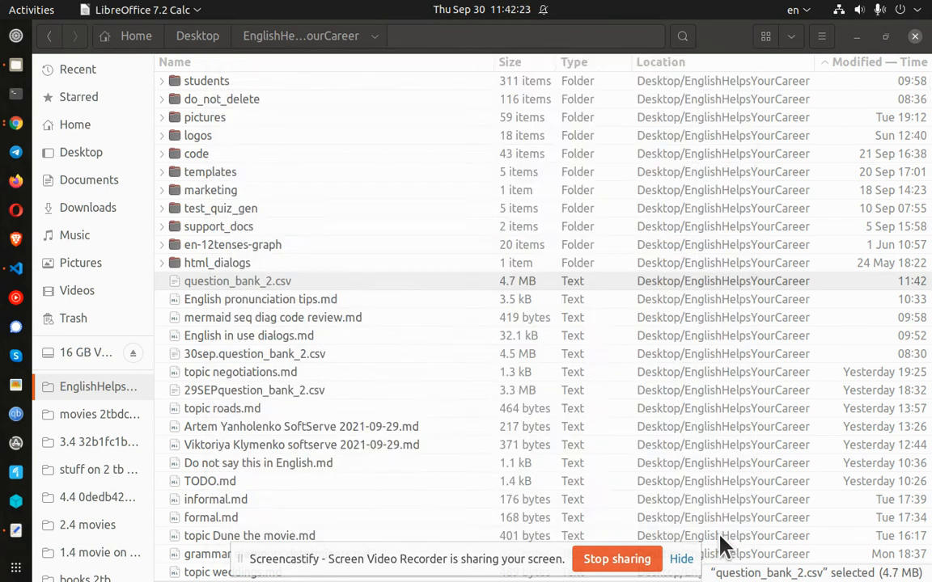
{"action": "double_click", "coordinate": [238, 281]}
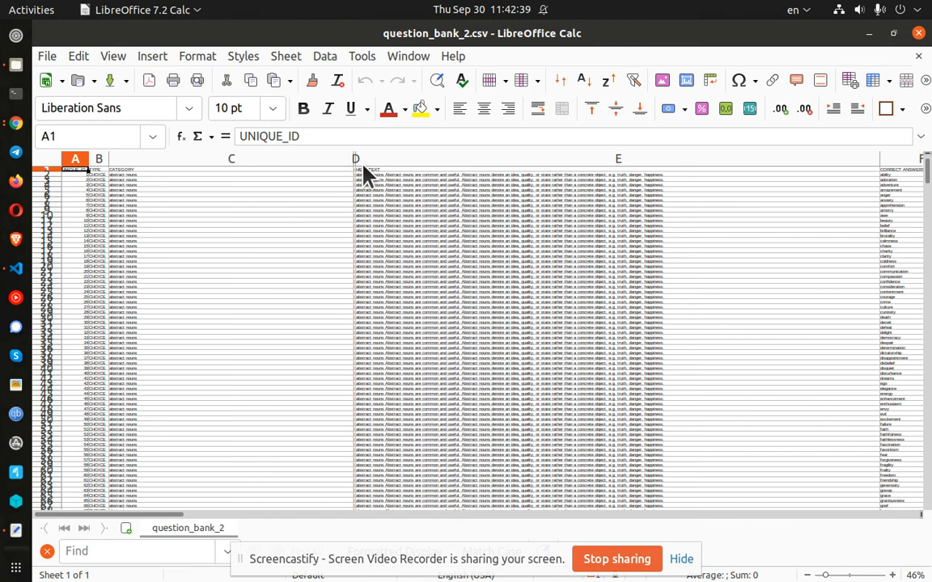
{"action": "mouse_move", "coordinate": [363, 177]}
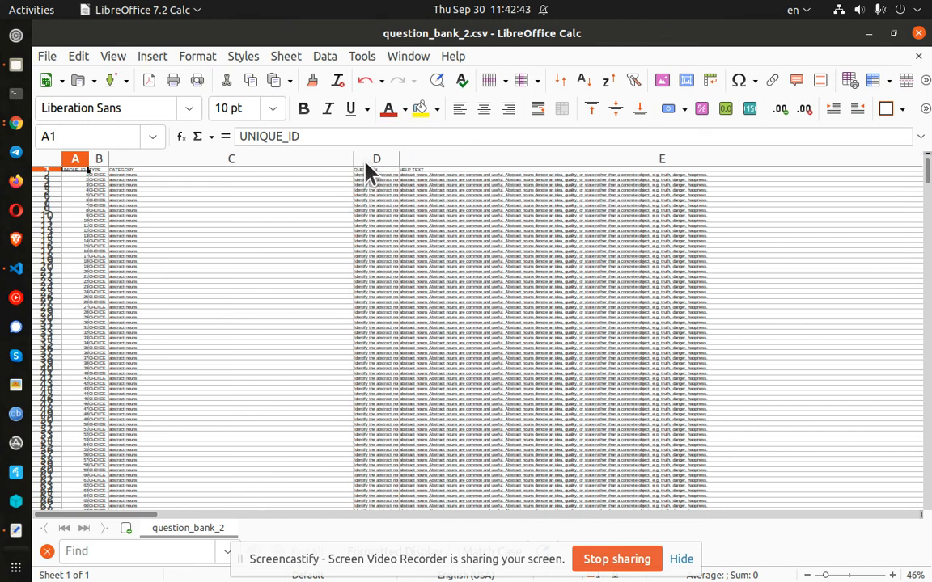
{"action": "mouse_move", "coordinate": [293, 212]}
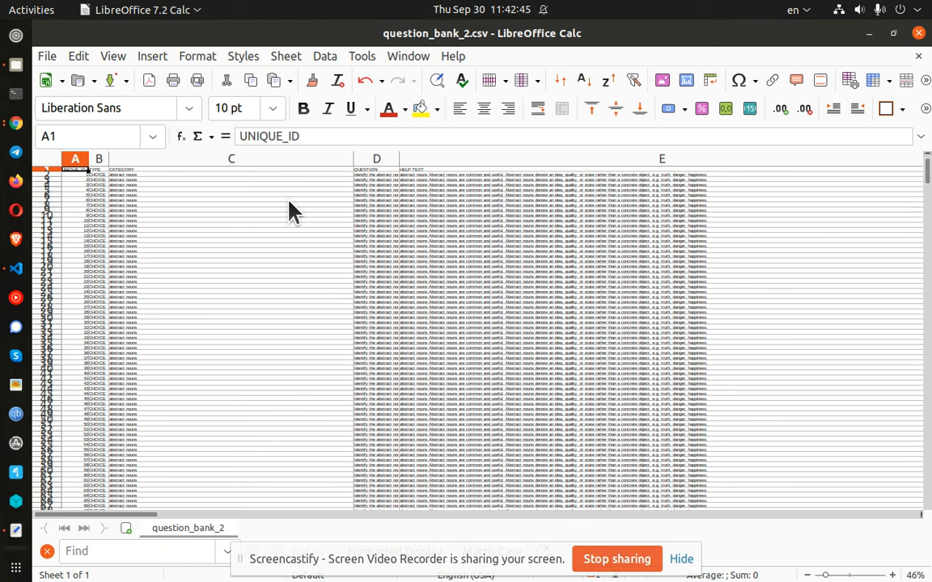
{"action": "mouse_move", "coordinate": [384, 134]}
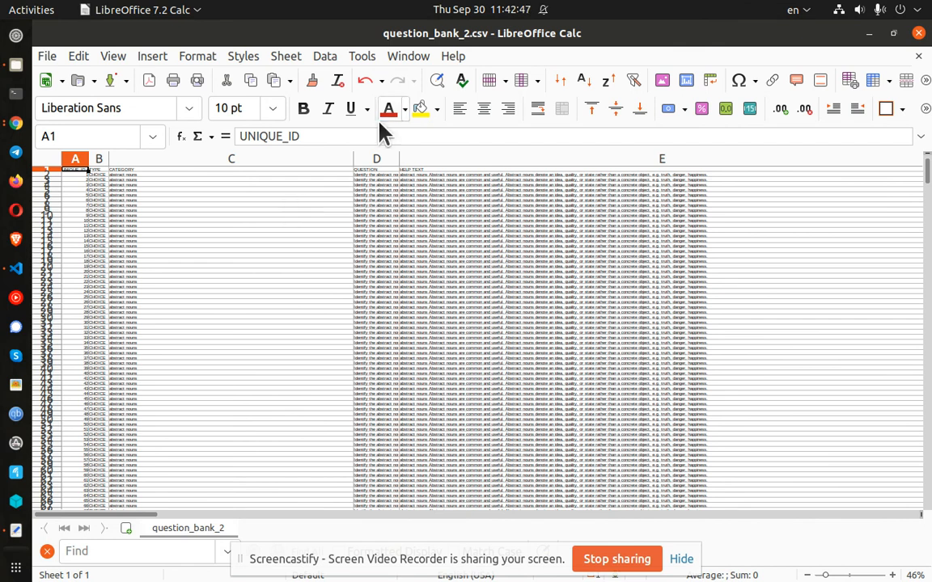
Step: Open the Help menu in Calc
{"action": "left_click", "coordinate": [453, 56]}
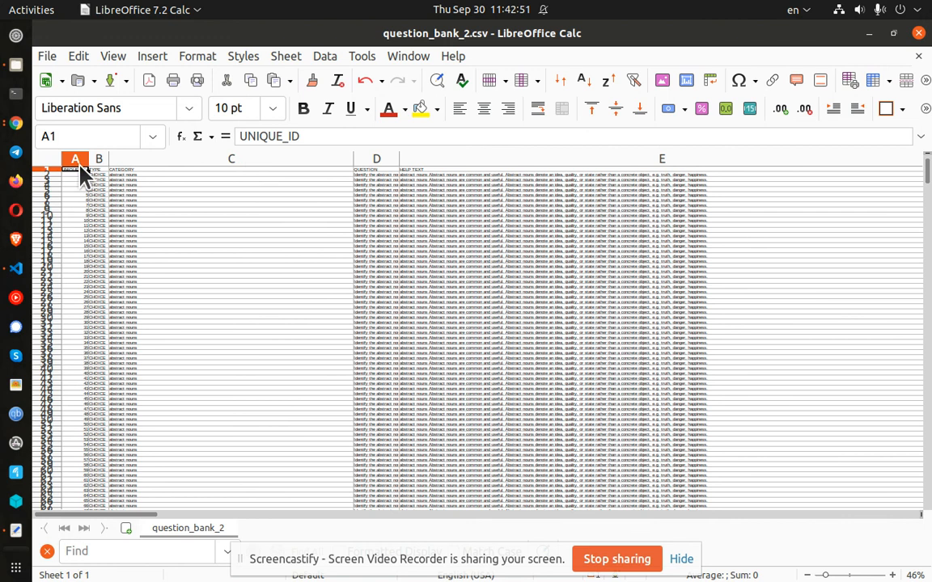
Step: Select all cells and apply a uniform 0.8715" column width
{"action": "left_click", "coordinate": [46, 159]}
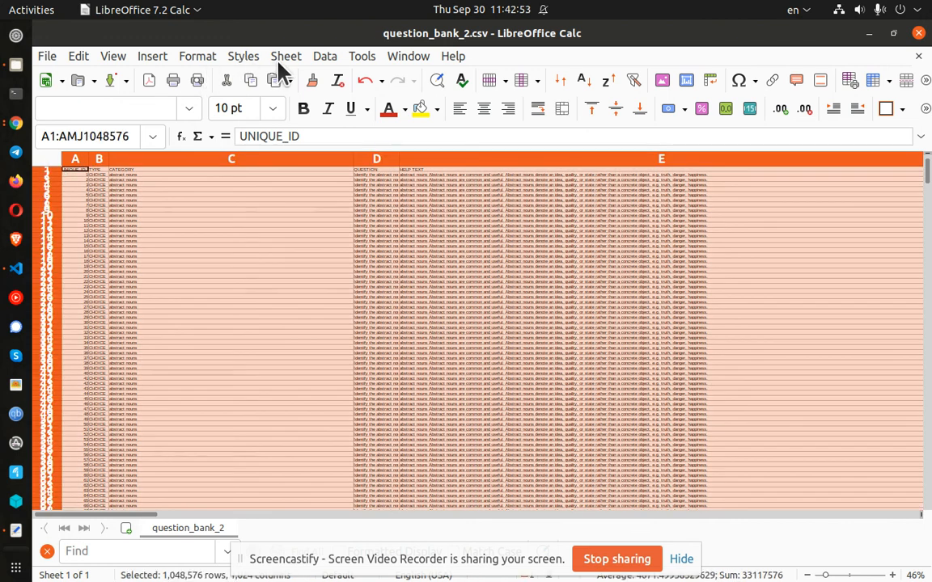
{"action": "left_click", "coordinate": [197, 56]}
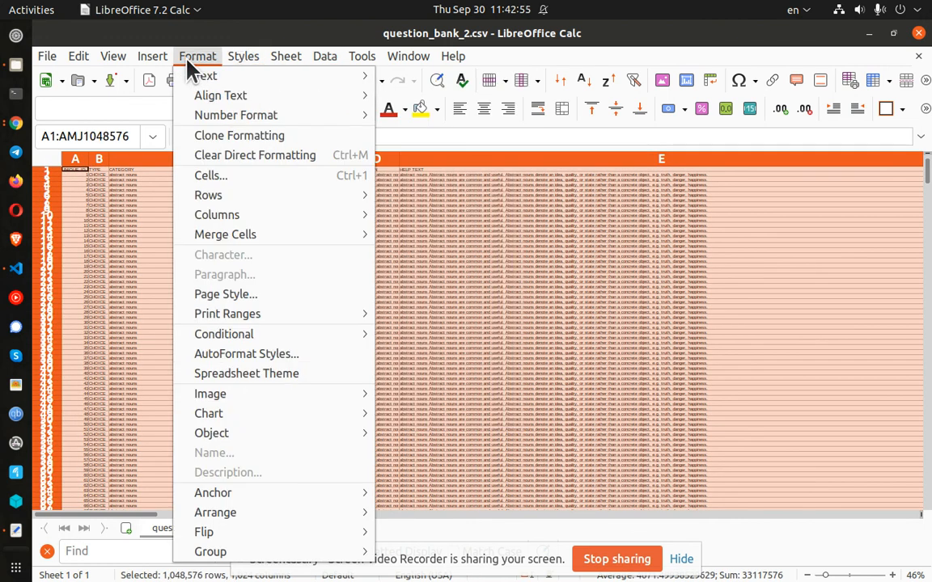
{"action": "mouse_move", "coordinate": [236, 115]}
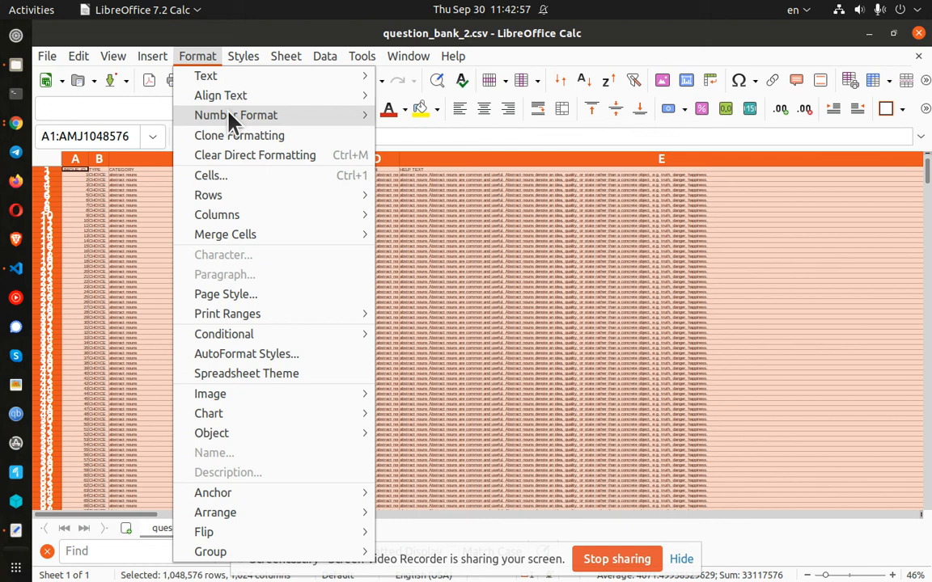
{"action": "mouse_move", "coordinate": [224, 234]}
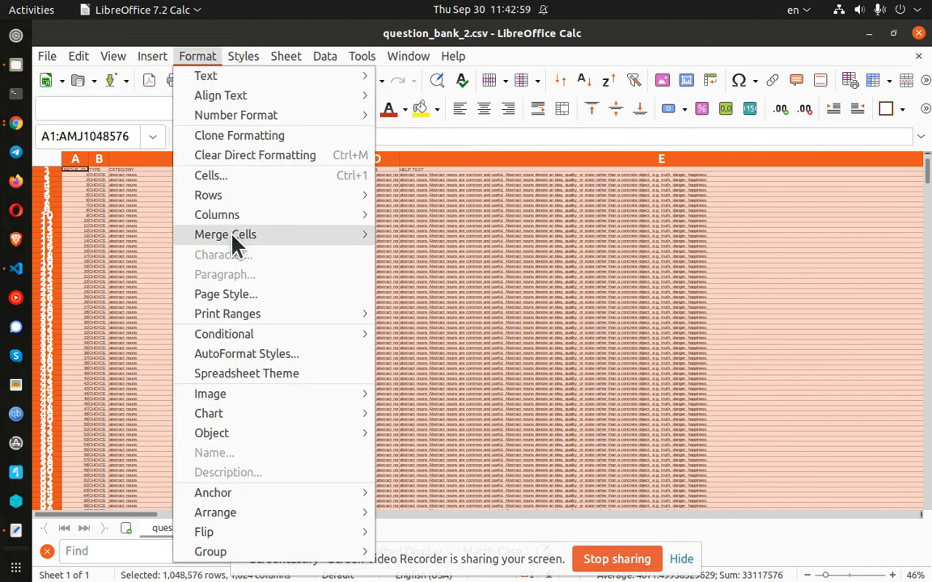
{"action": "left_click", "coordinate": [217, 214]}
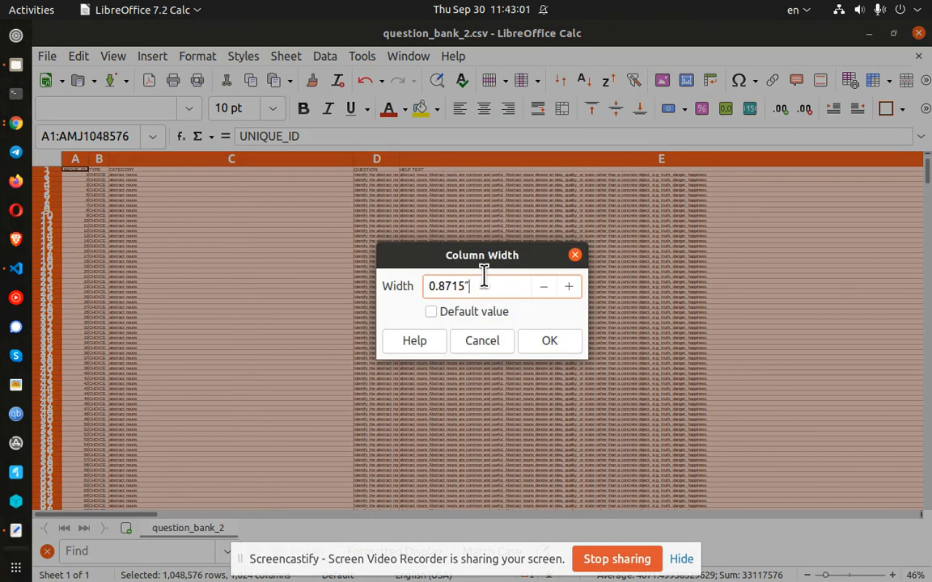
{"action": "left_click", "coordinate": [549, 339]}
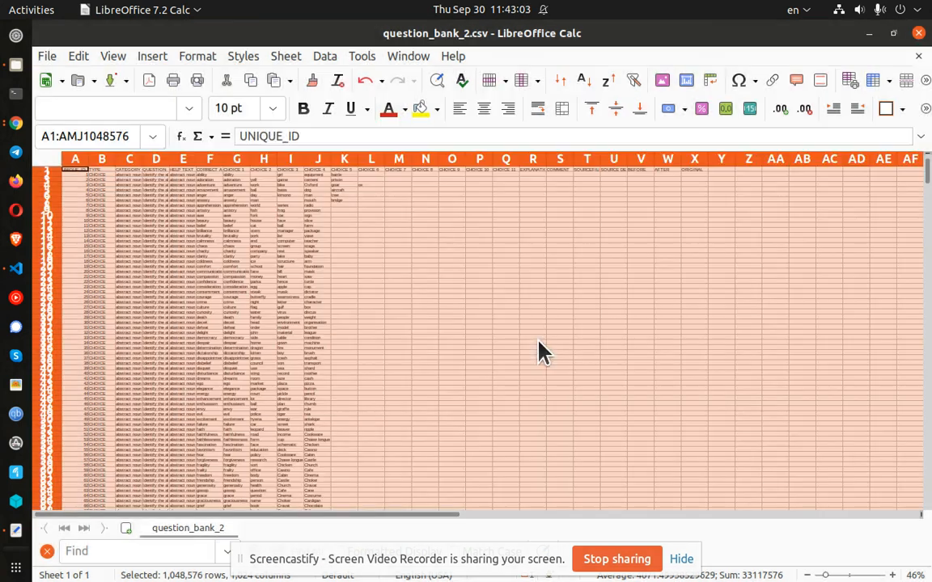
{"action": "mouse_move", "coordinate": [572, 433]}
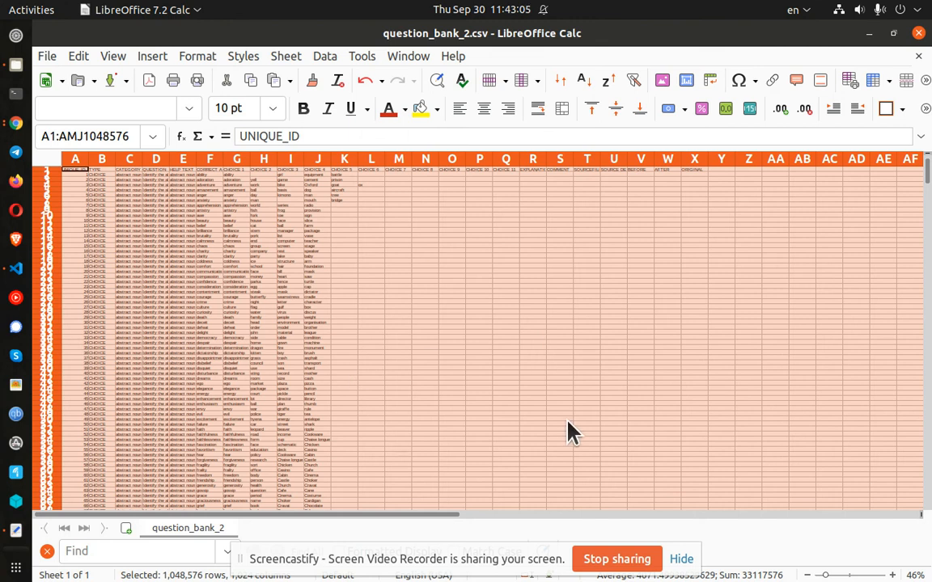